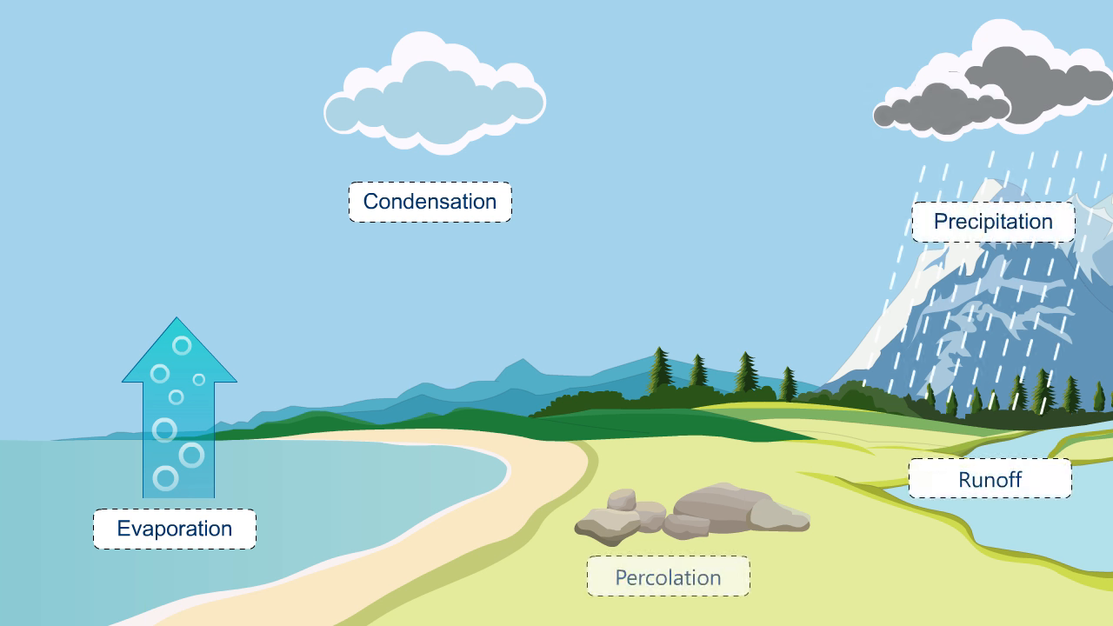
- Advance the water-cycle slideshow to the zoomed mountain and reveal its 'Snow' callout
click(668, 575)
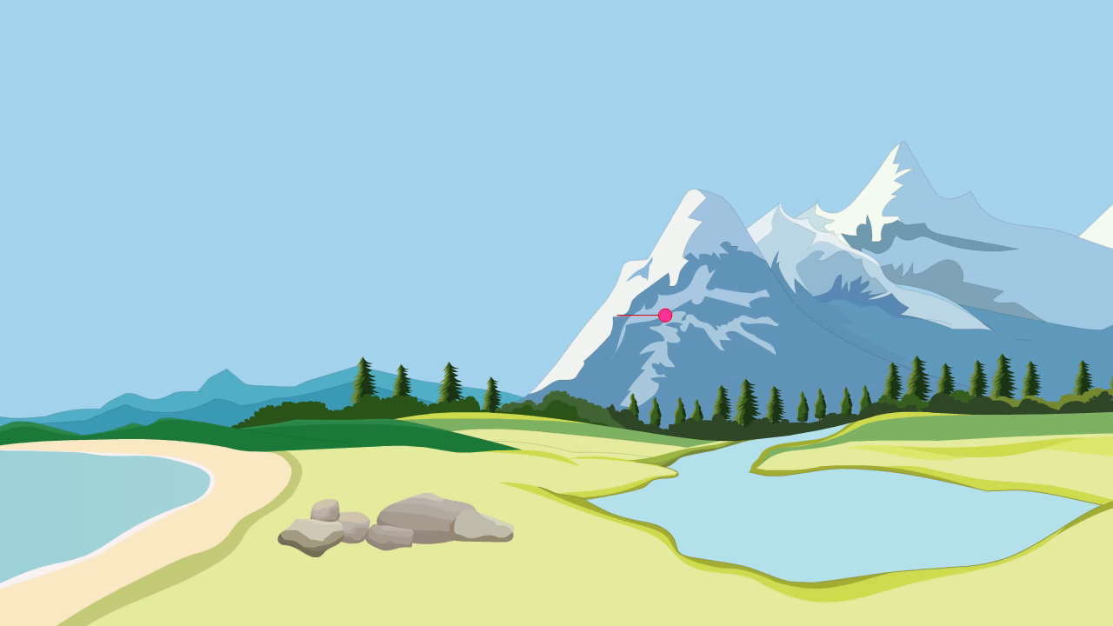
click(665, 316)
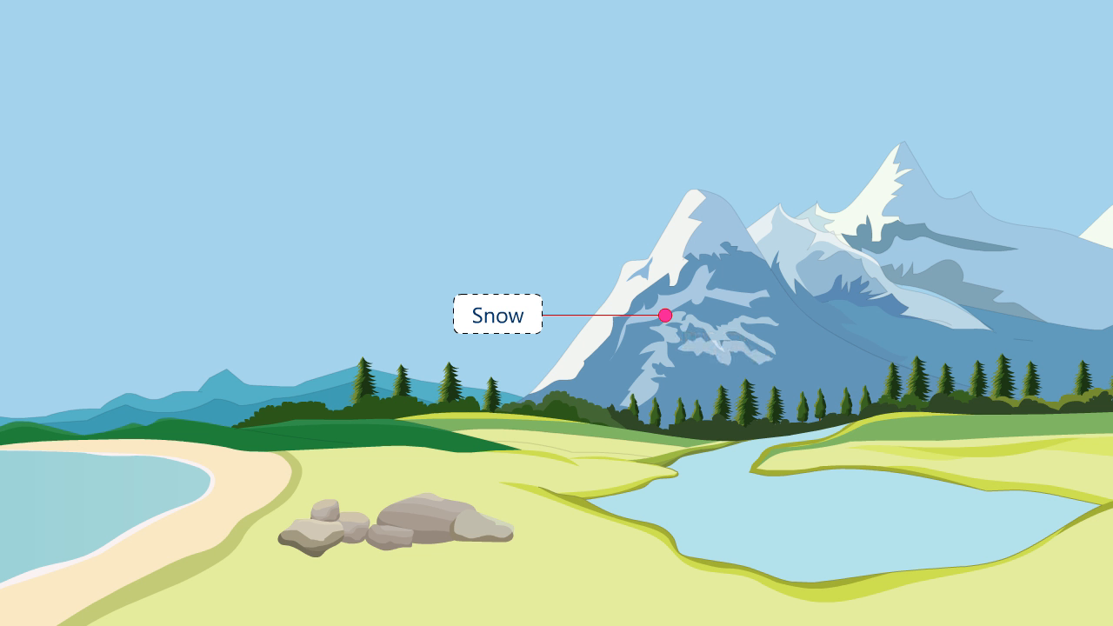